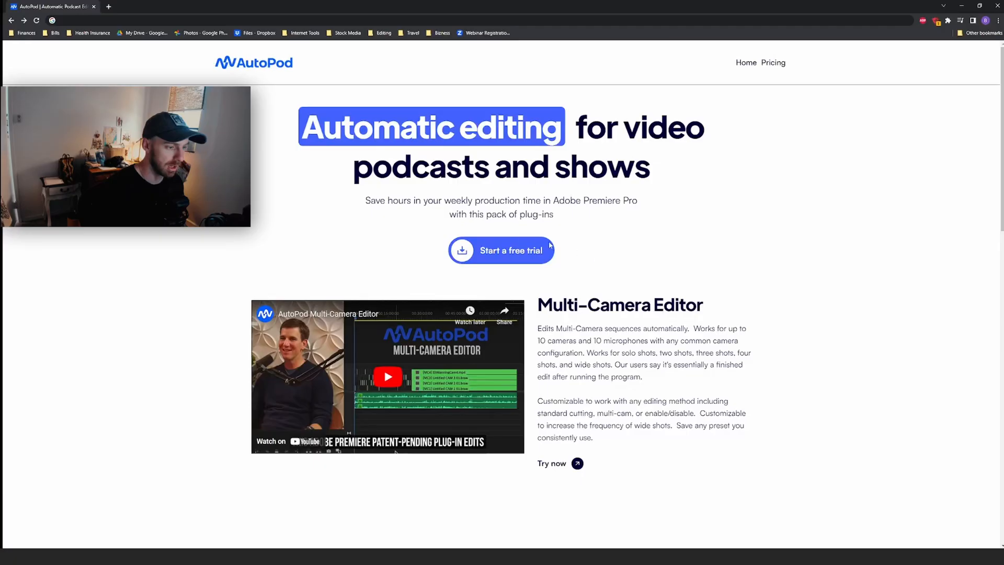
# Step: Sign up on the AutoPod site and start the 30-day free trial checkout
pyautogui.click(500, 250)
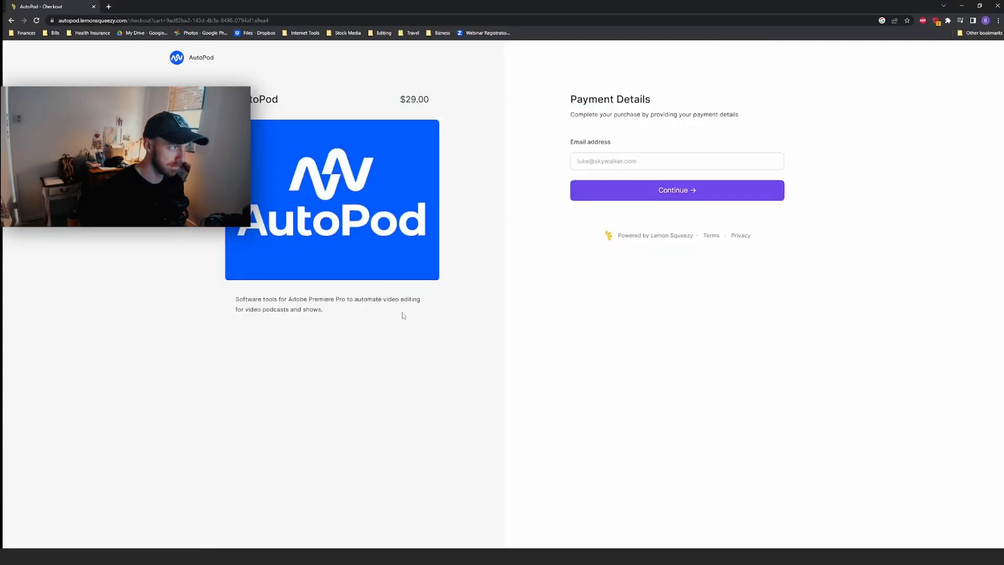
pyautogui.click(675, 191)
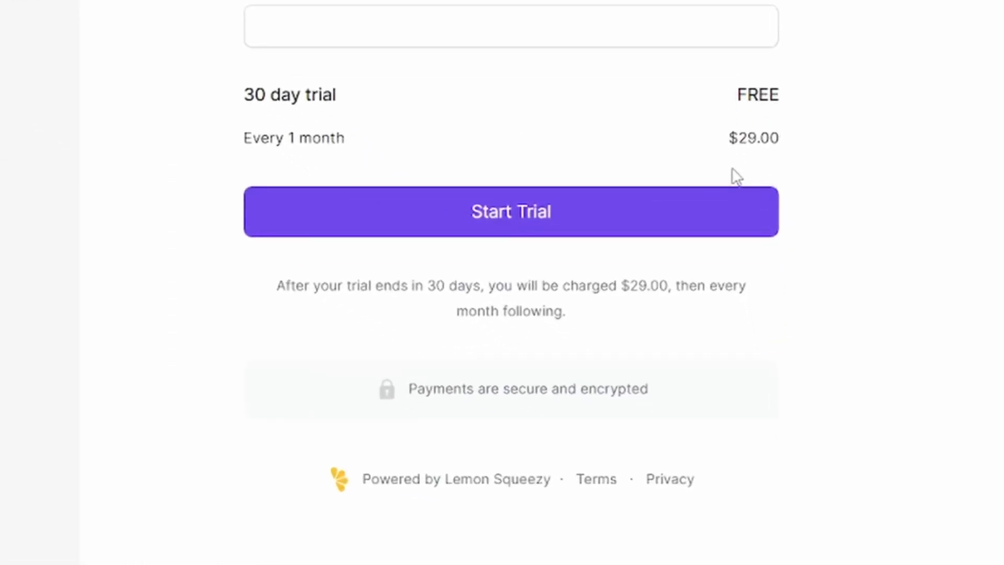
pyautogui.click(511, 211)
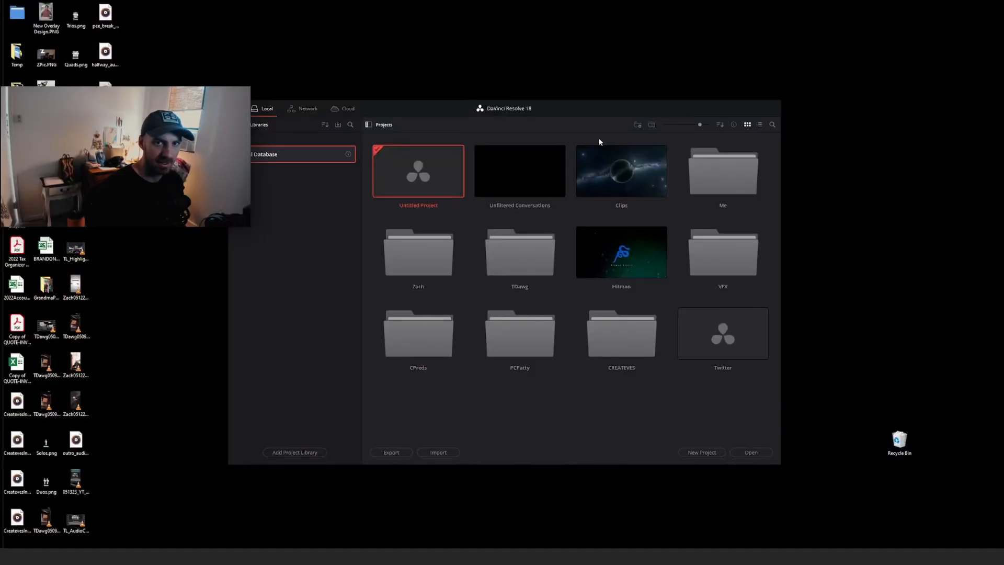
# Step: Launch Adobe Premiere Pro, replacing DaVinci Resolve's project manager
pyautogui.doubleClick(519, 171)
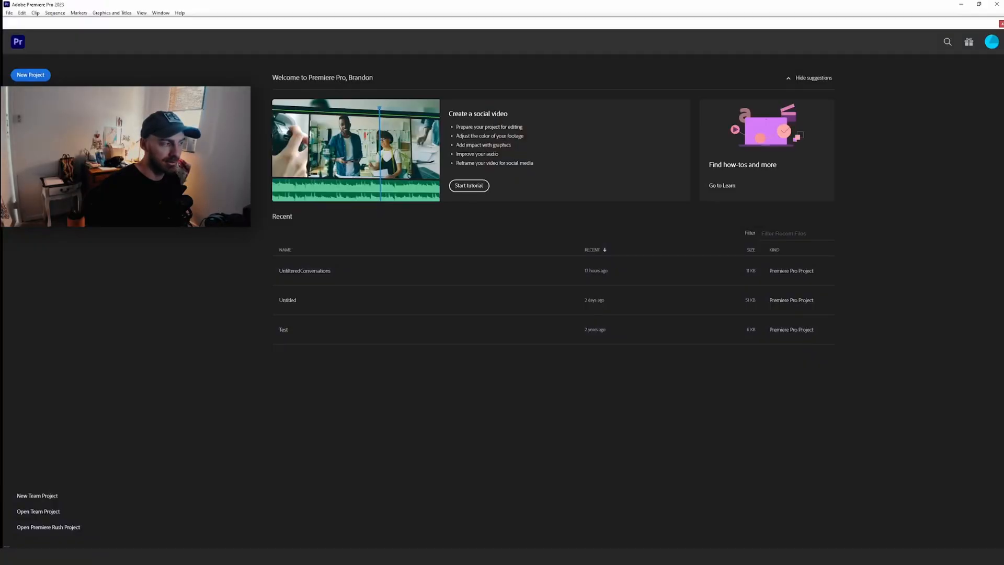
# Step: Create a new project importing the EP17 clips including EP17_DualPOV
pyautogui.click(29, 75)
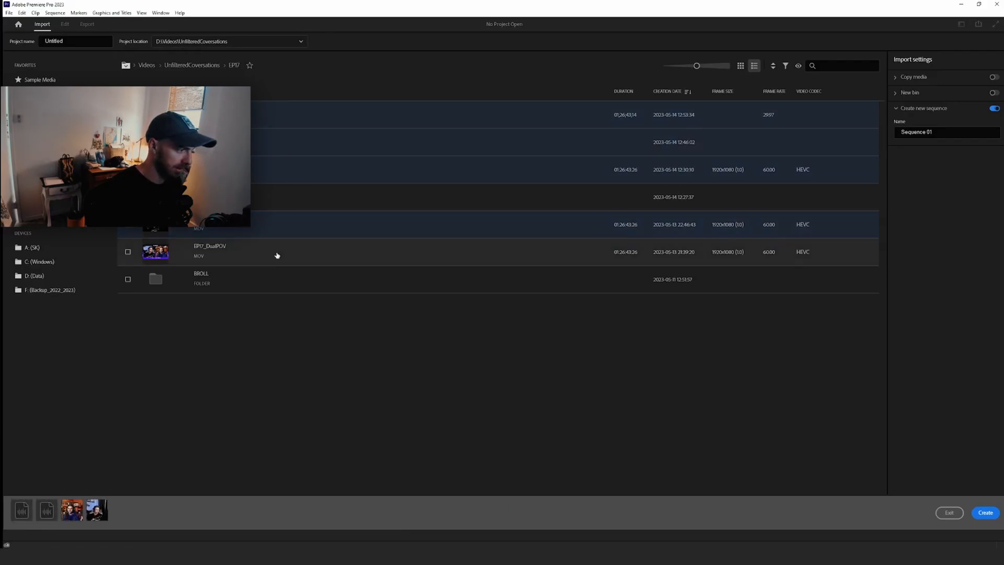
pyautogui.click(127, 252)
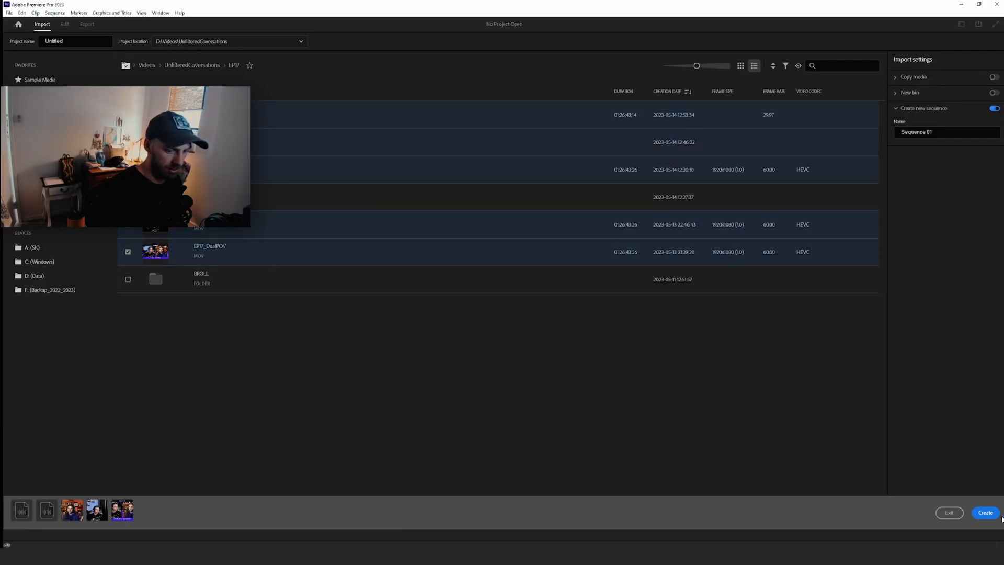
pyautogui.click(985, 512)
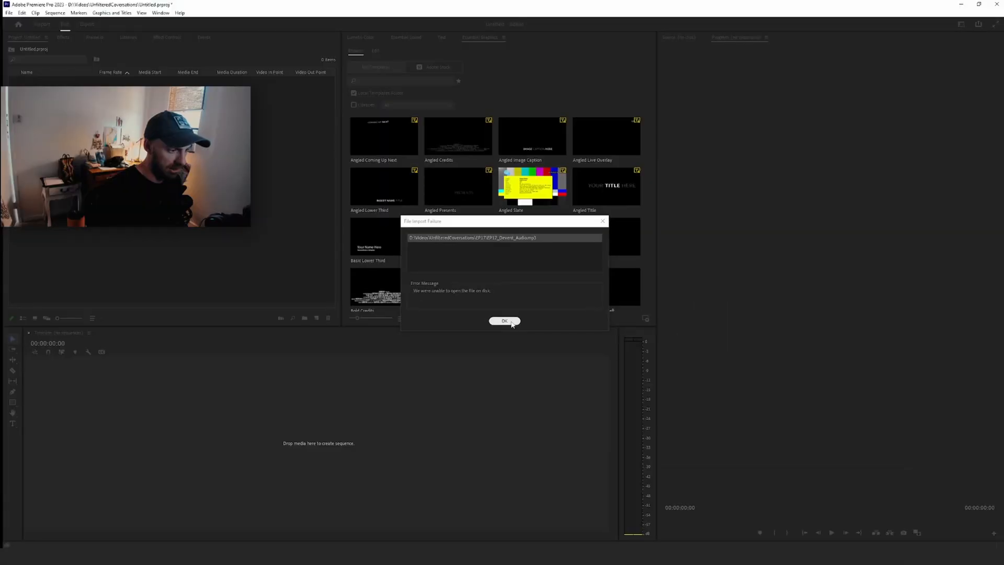
# Step: Dismiss both File Import Failure messages so the EP17 sequence can build
pyautogui.click(504, 321)
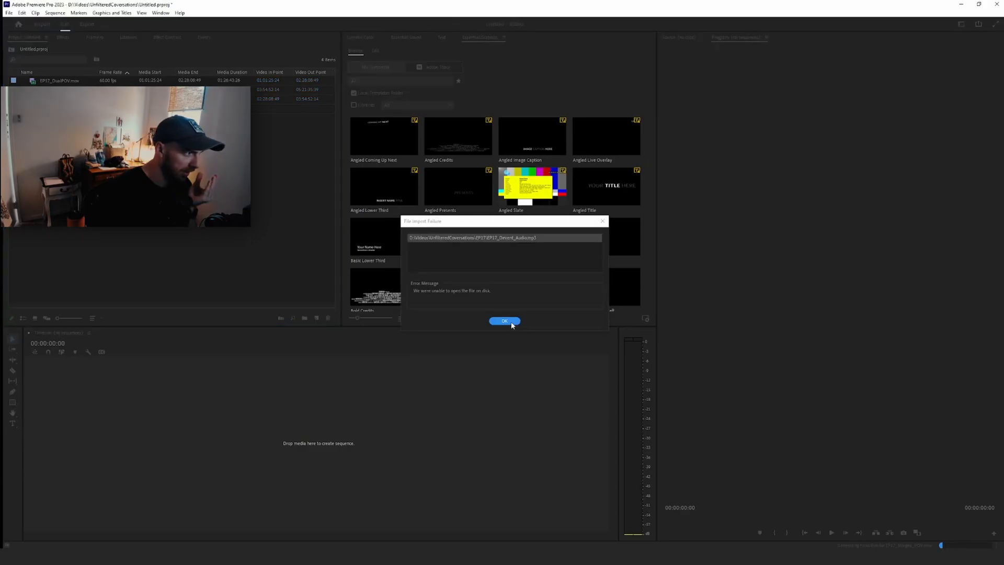
pyautogui.click(504, 321)
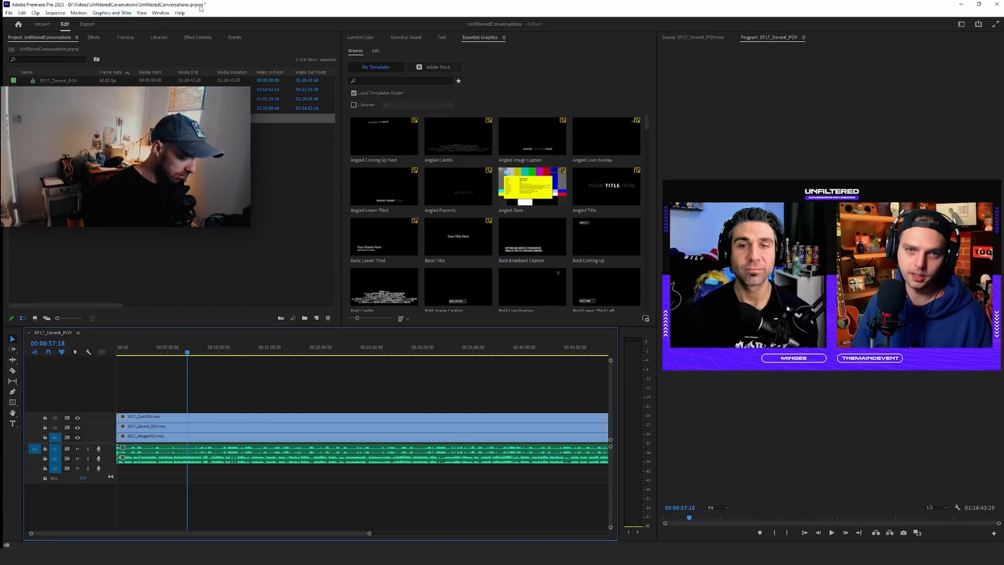
# Step: Launch the AutoPod Multi-Camera Editor from Window > Extensions
pyautogui.click(9, 13)
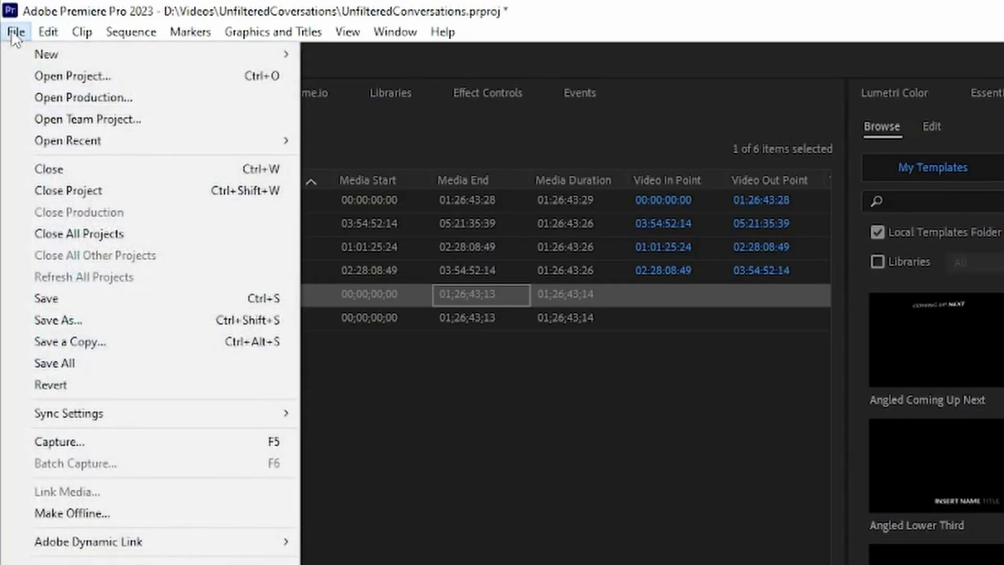
pyautogui.click(130, 31)
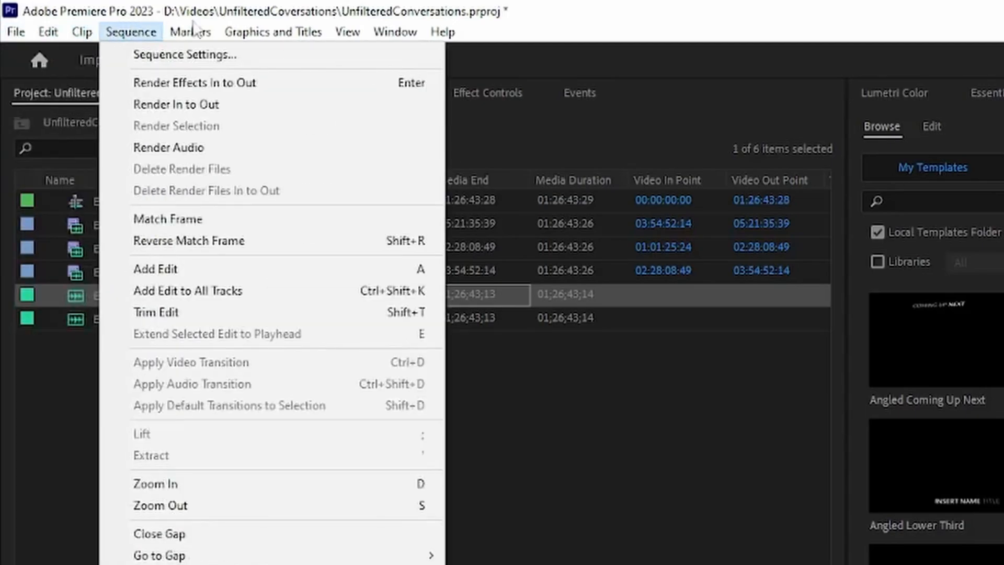
pyautogui.click(394, 31)
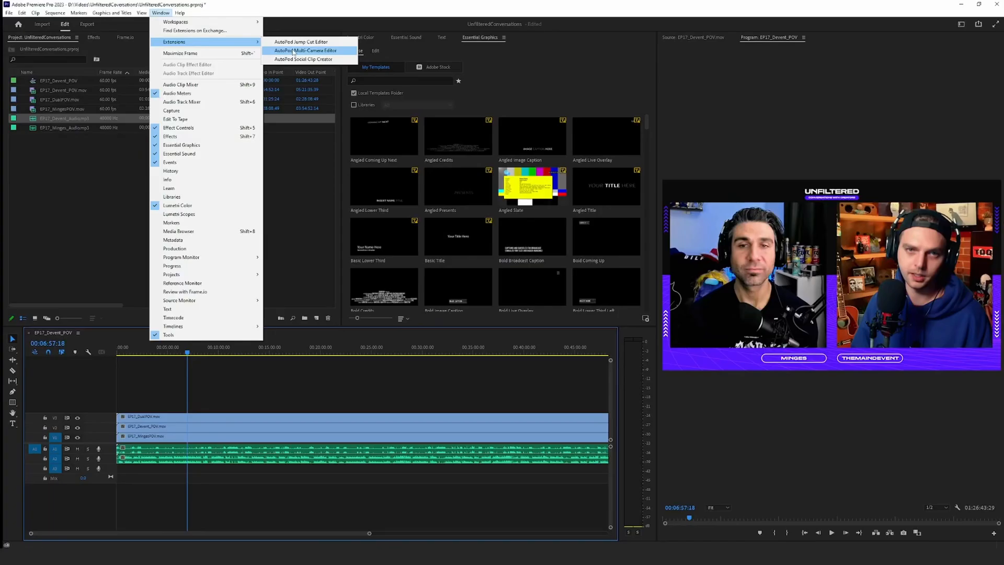
pyautogui.click(306, 50)
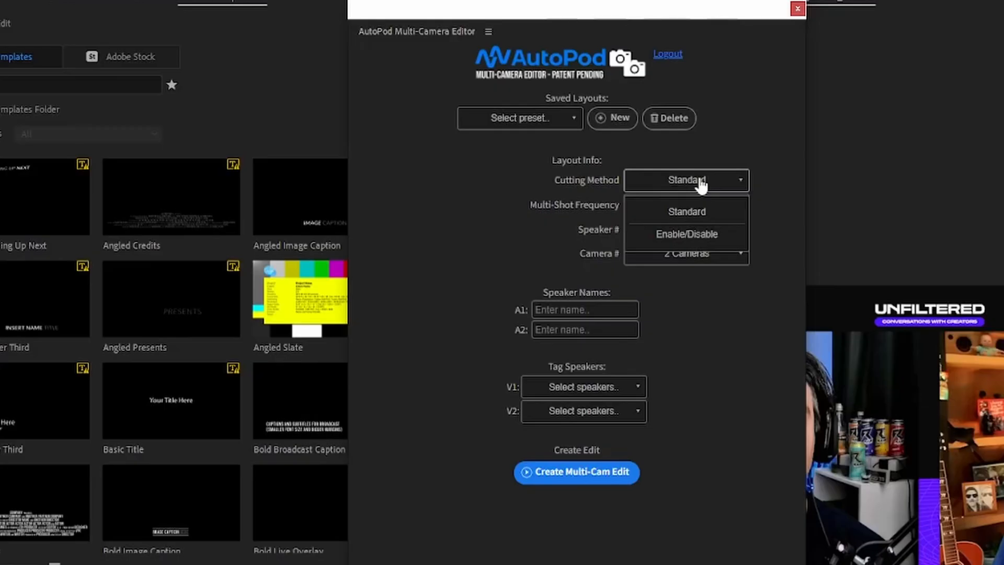
pyautogui.moveTo(686, 233)
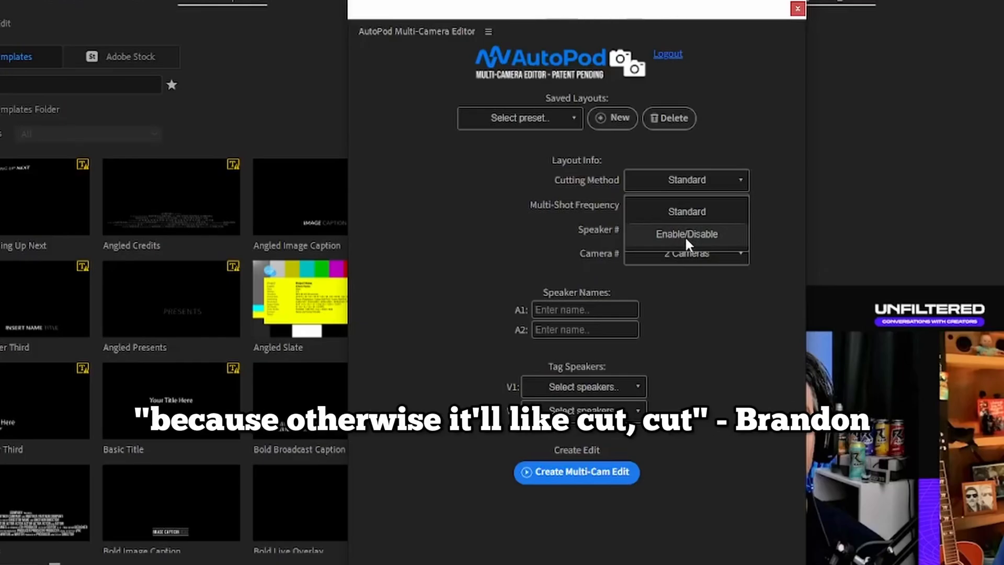
# Step: Set AutoPod's cutting method to Enable/Disable with 2 speakers
pyautogui.click(685, 233)
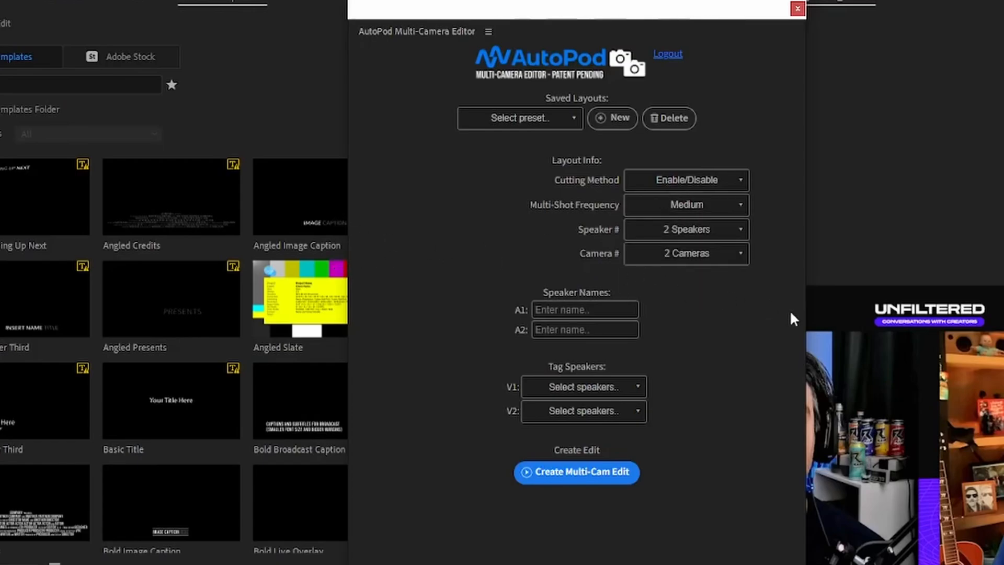
pyautogui.click(684, 229)
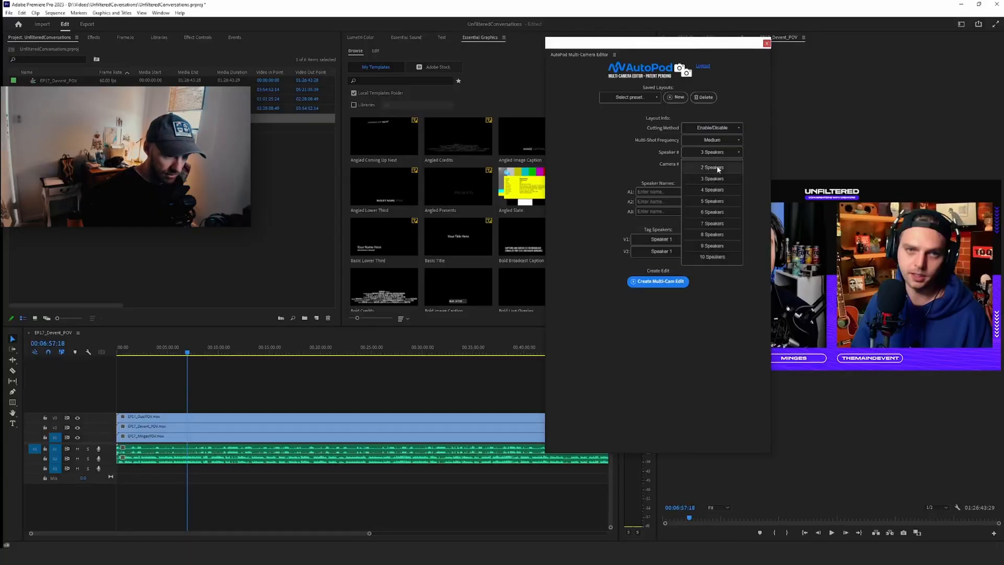
pyautogui.click(711, 167)
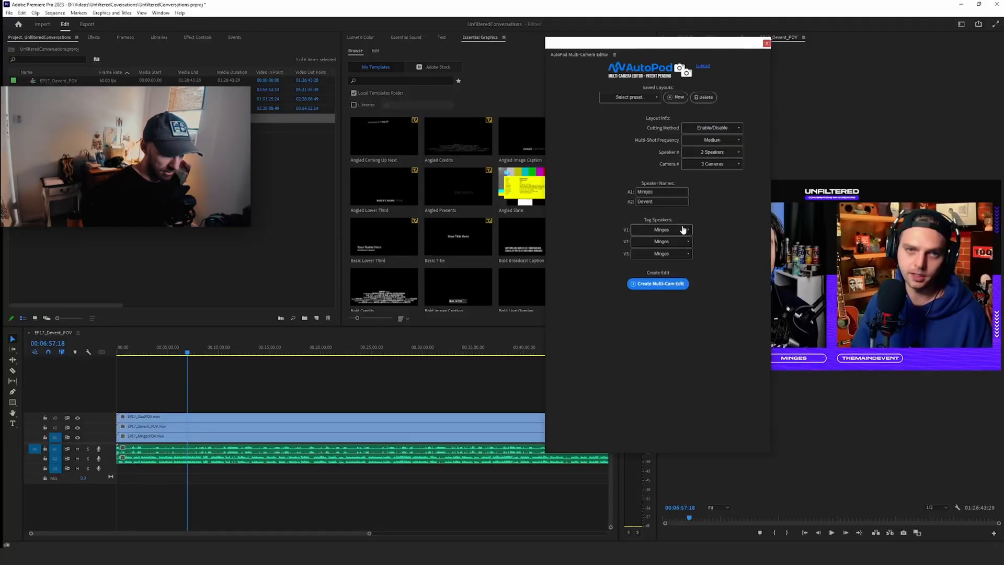
# Step: Tag V1 as Minges, V2 as Devent and V3 as All Speakers
pyautogui.click(660, 229)
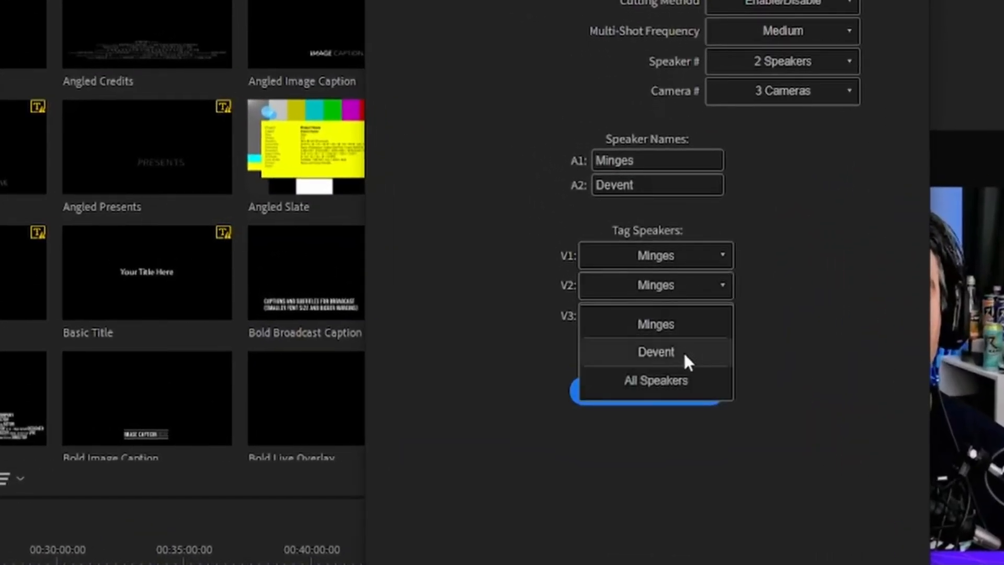
pyautogui.click(654, 352)
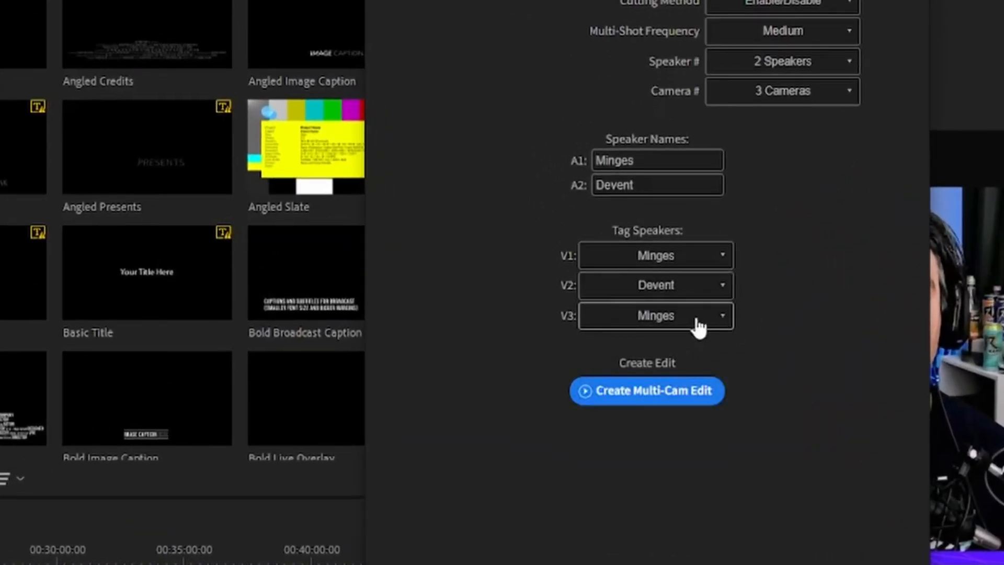
pyautogui.click(654, 315)
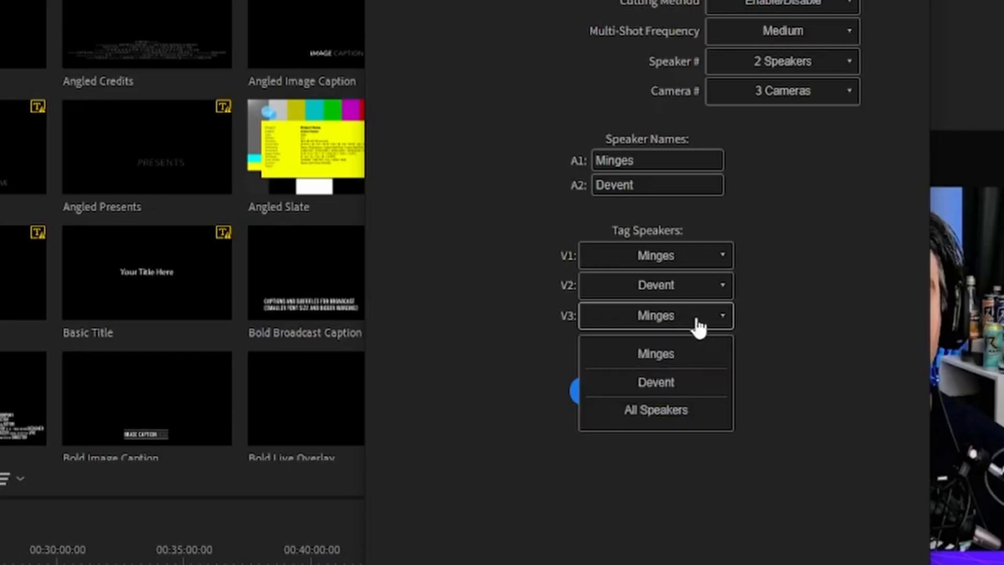
pyautogui.click(655, 410)
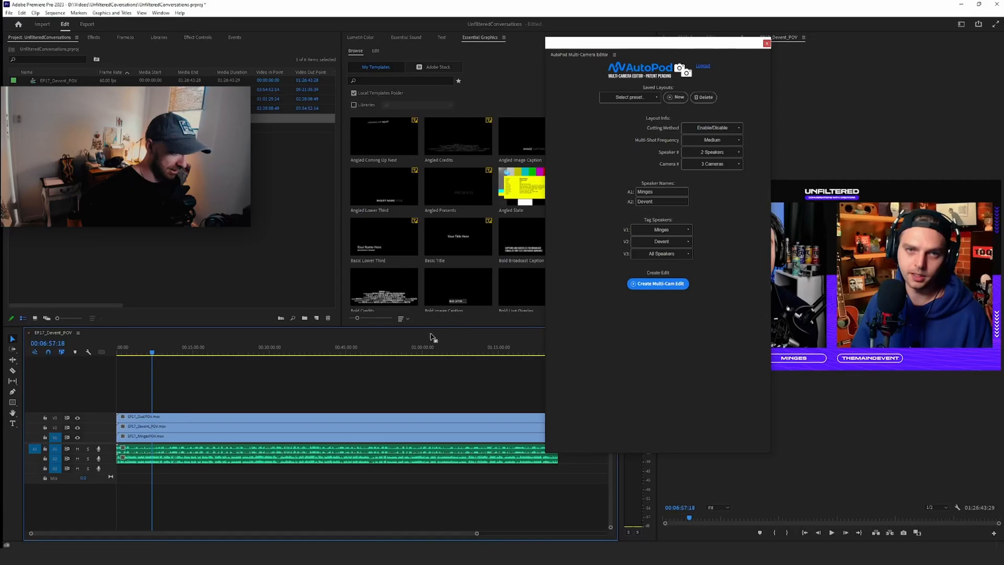
# Step: Run Create Multi-Cam Edit and dismiss the TotalAV Threat Prevented popup
pyautogui.moveTo(653, 44); pyautogui.dragTo(451, 13)
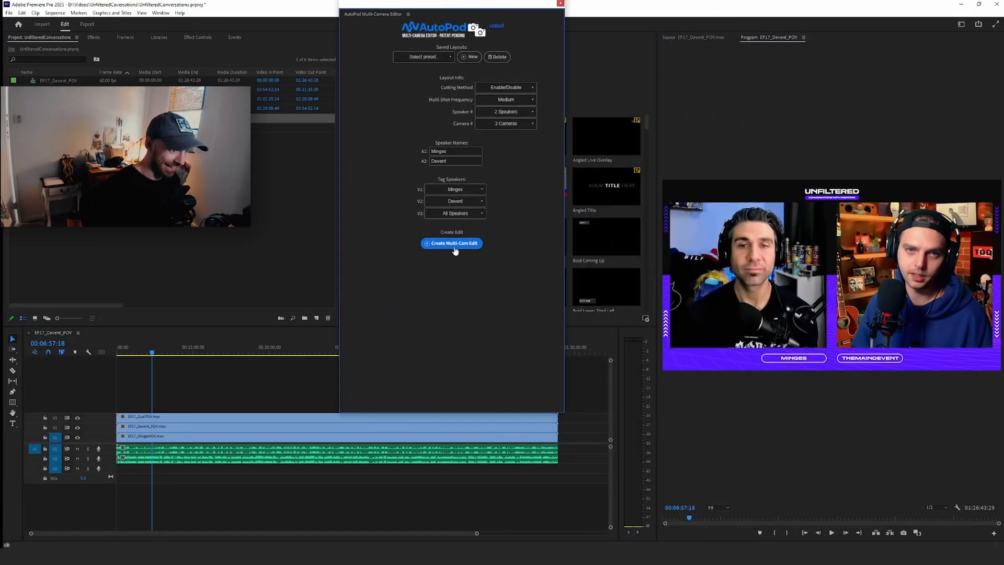
pyautogui.click(452, 242)
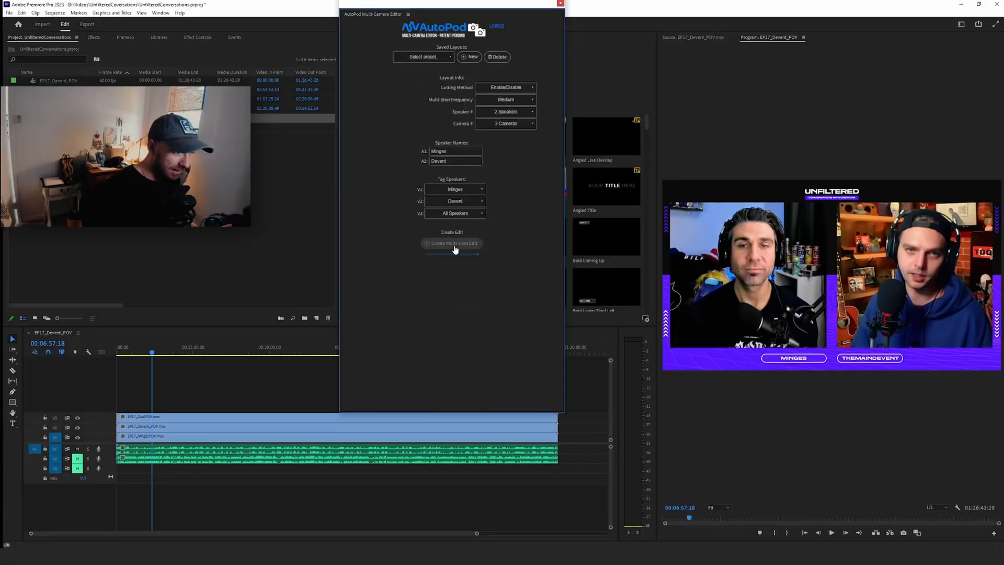
pyautogui.click(452, 243)
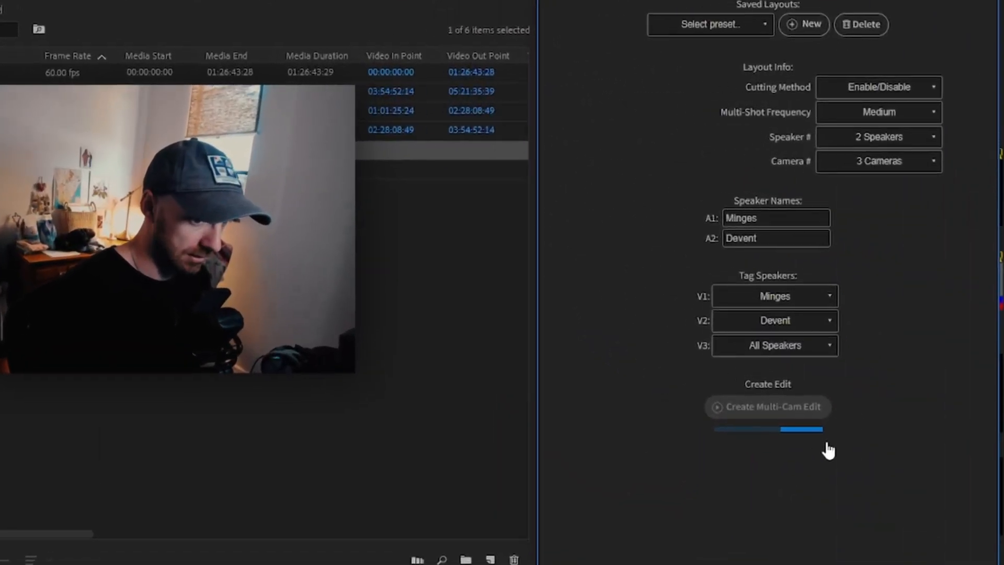
pyautogui.click(767, 405)
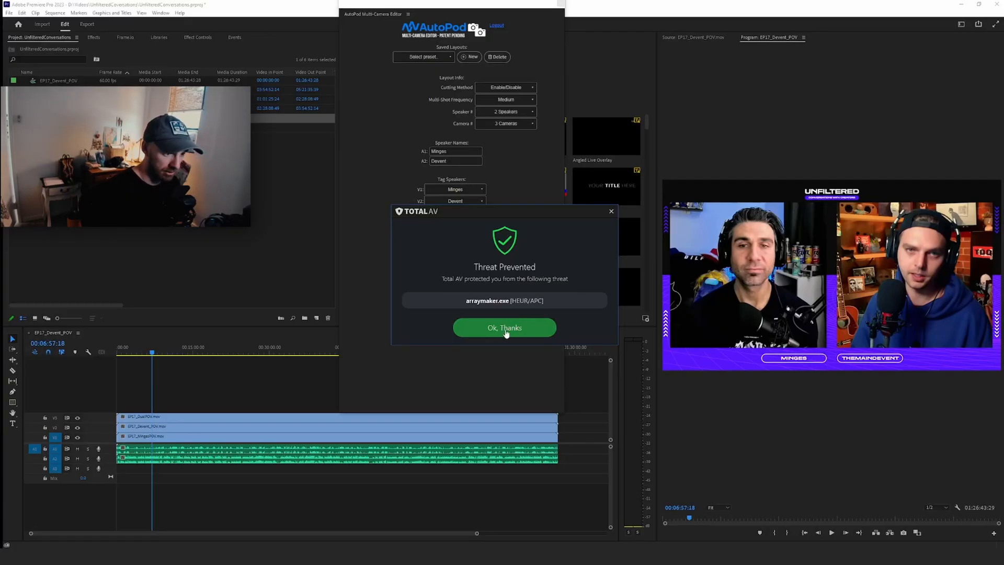
pyautogui.click(504, 327)
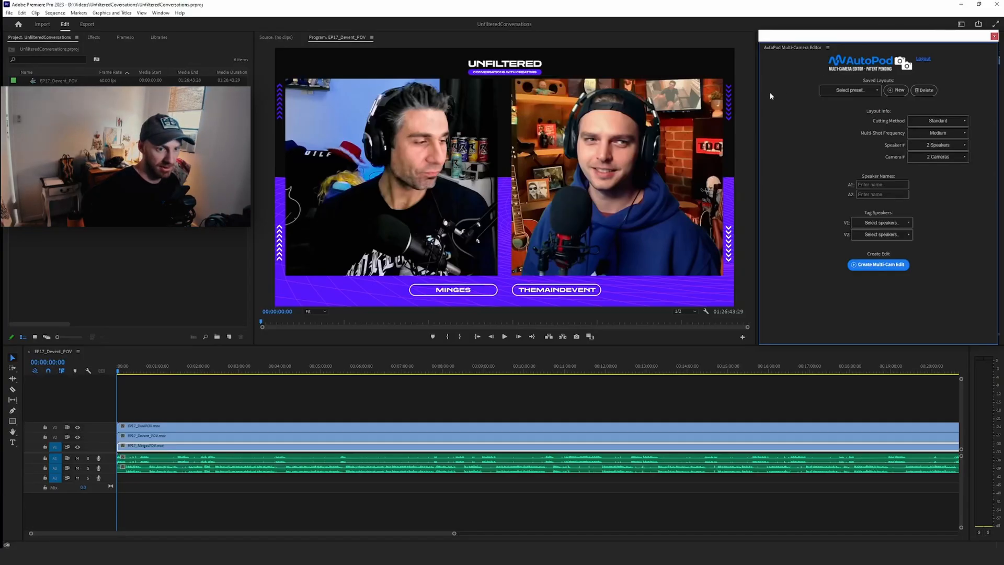
pyautogui.moveTo(794, 143)
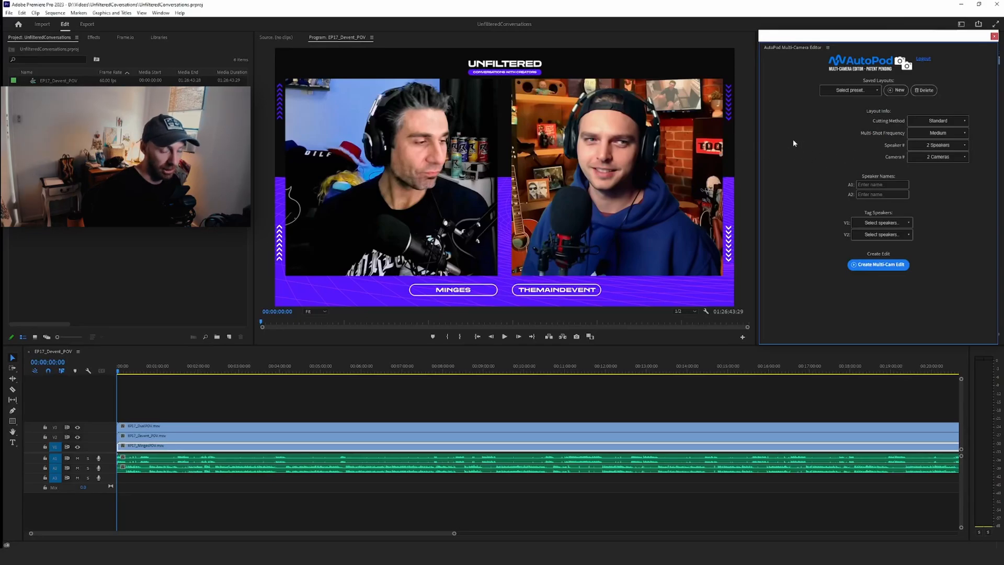
# Step: Re-enter speaker names Minges and Devent and rerun Create Multi-Cam Edit
pyautogui.click(937, 157)
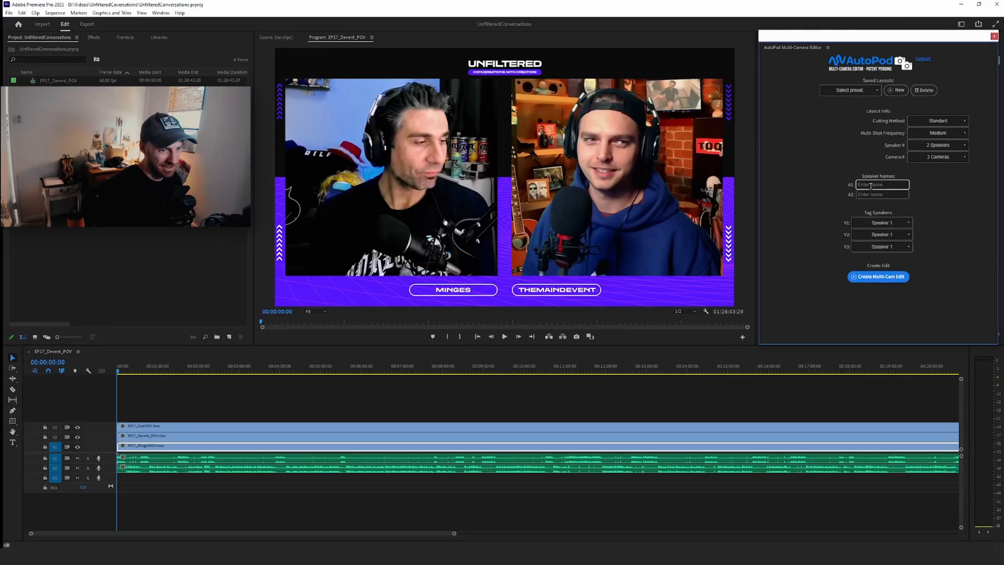
pyautogui.write('Minges')
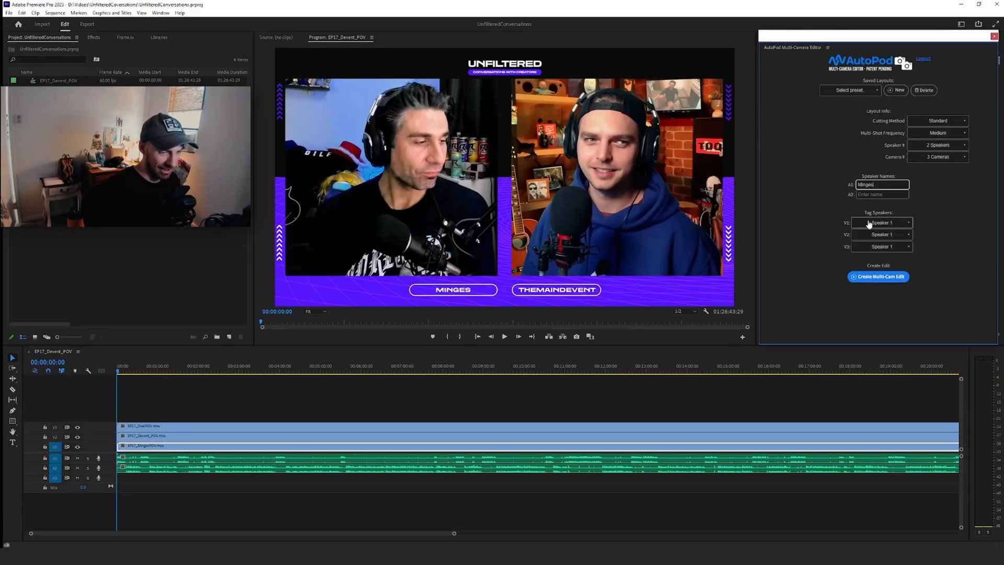
pyautogui.write('Devent')
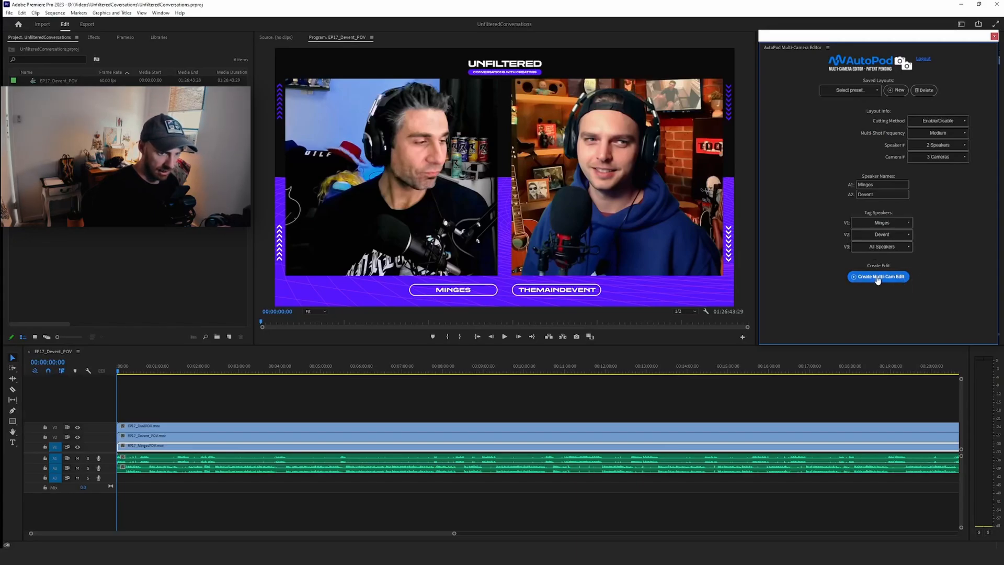
pyautogui.click(877, 276)
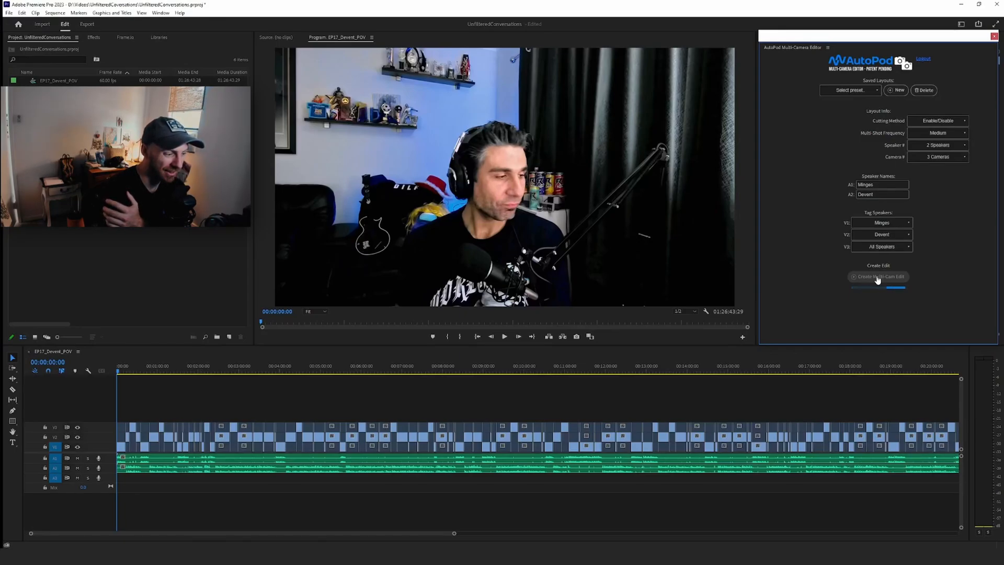
# Step: Dismiss AutoPod's Script Alert confirming the multi-camera edit completed
pyautogui.click(877, 276)
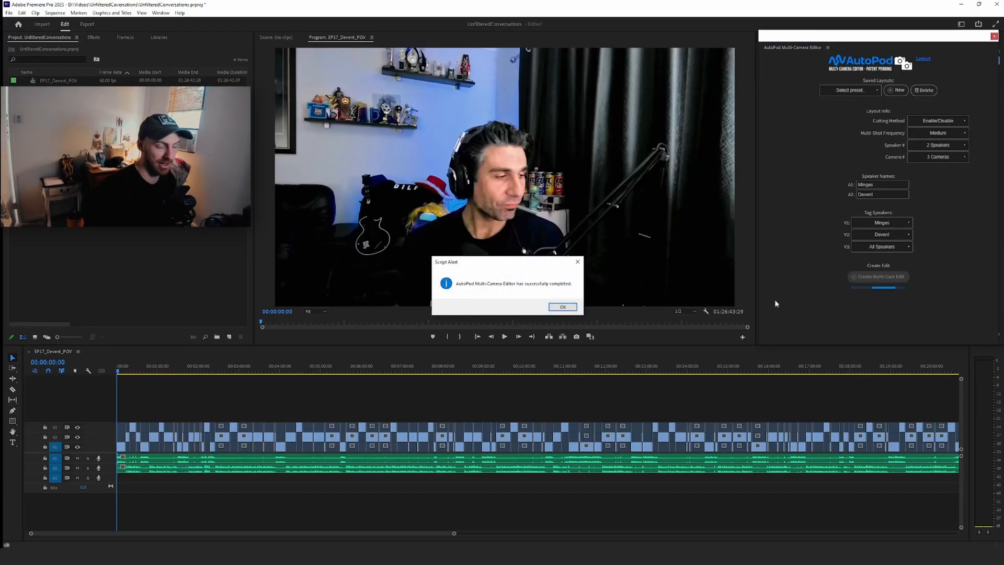
pyautogui.click(562, 306)
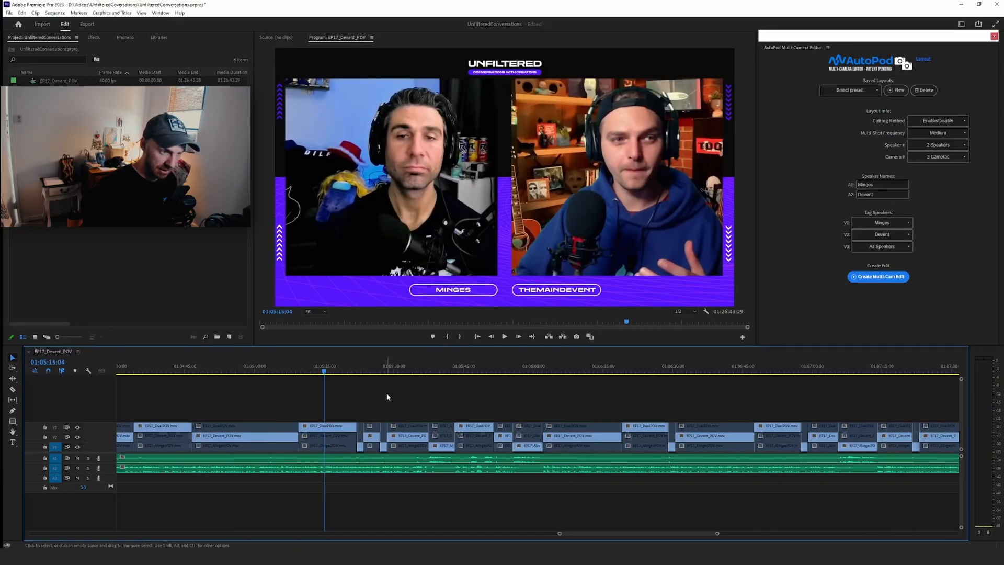
# Step: Play back the auto-cut EP17 sequence to review its camera switches
pyautogui.click(504, 336)
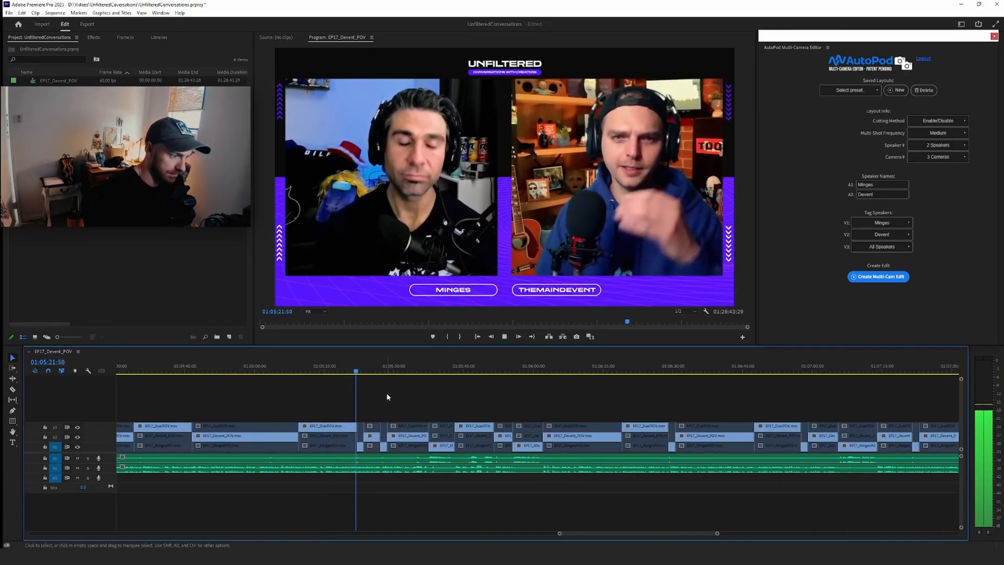